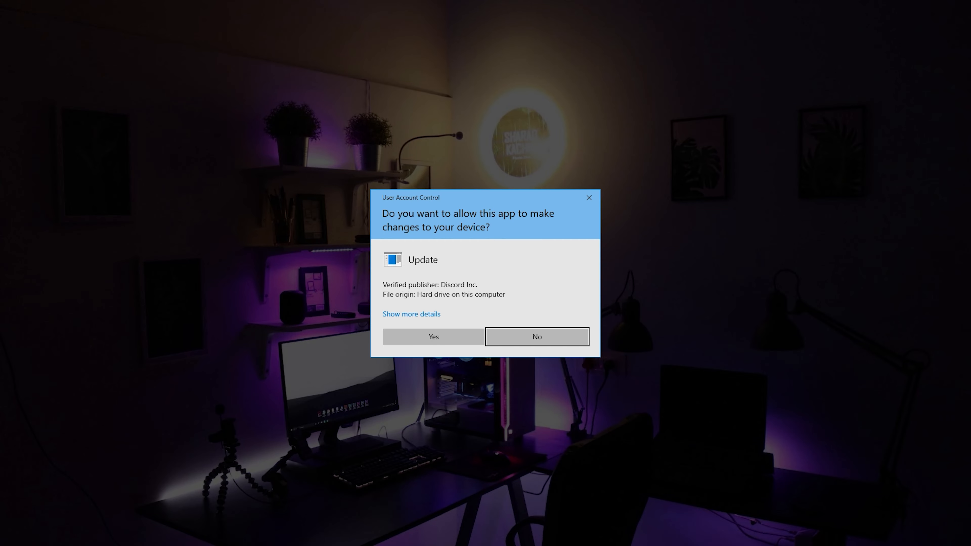
- Allow the Discord Update to make changes so Discord launches to its login screen
{"action": "left_click", "coordinate": [433, 336]}
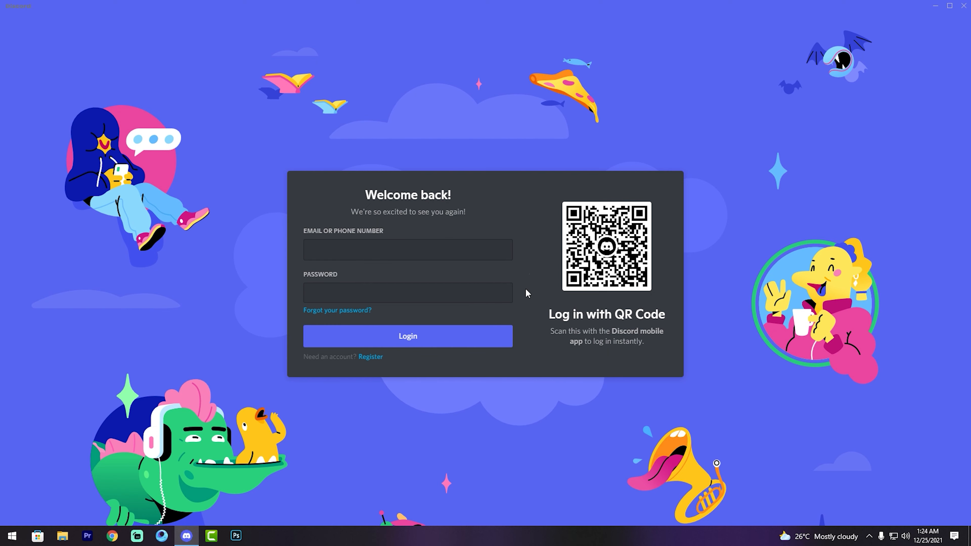
- Enter the account email 'raha' and proceed to sign in toward My Account settings
{"action": "type", "text": "raha"}
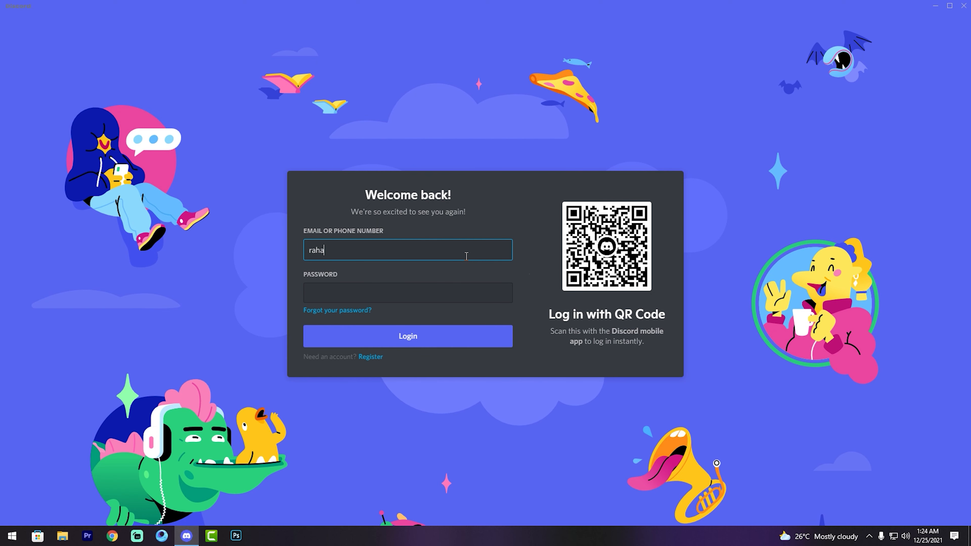
{"action": "left_click", "coordinate": [408, 336]}
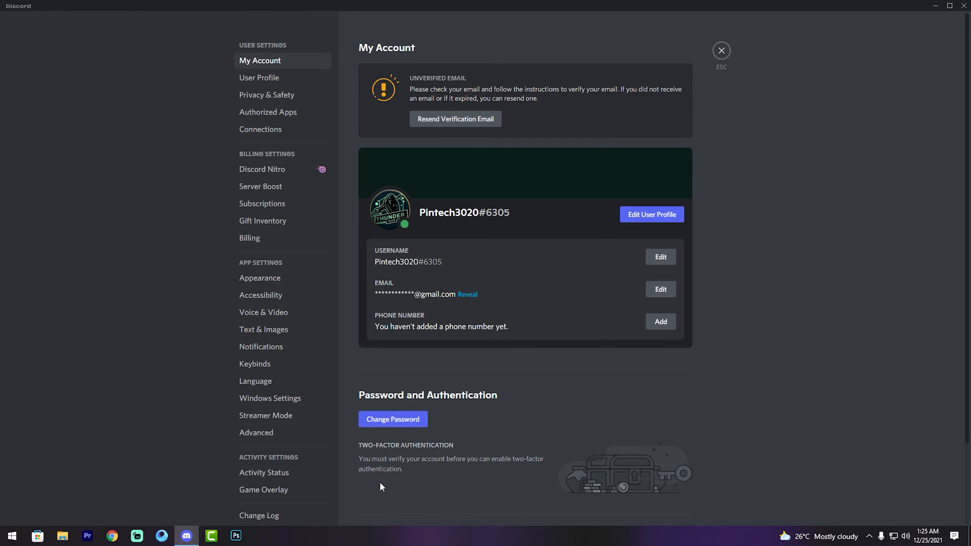
- Disable the account from My Account and confirm with the password
{"action": "left_click", "coordinate": [390, 477]}
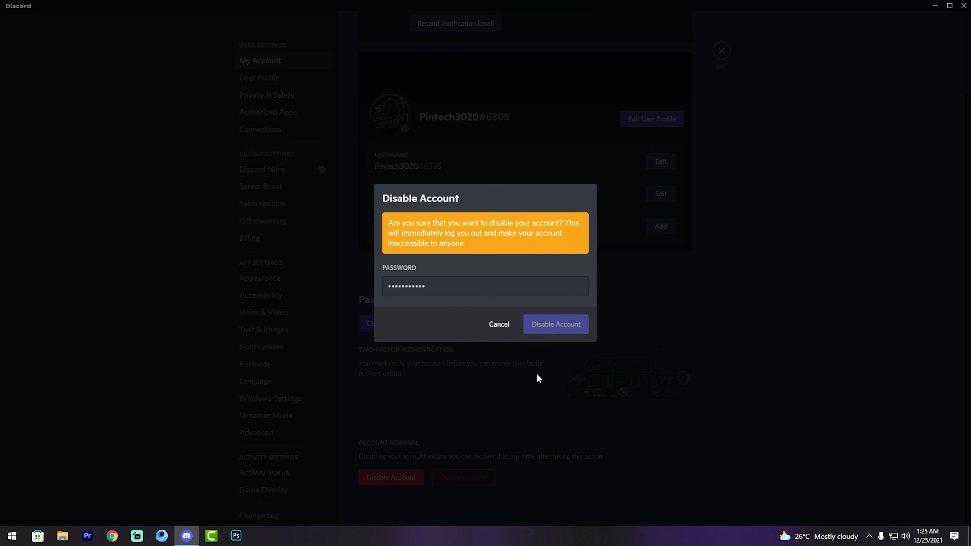
{"action": "left_click", "coordinate": [555, 323]}
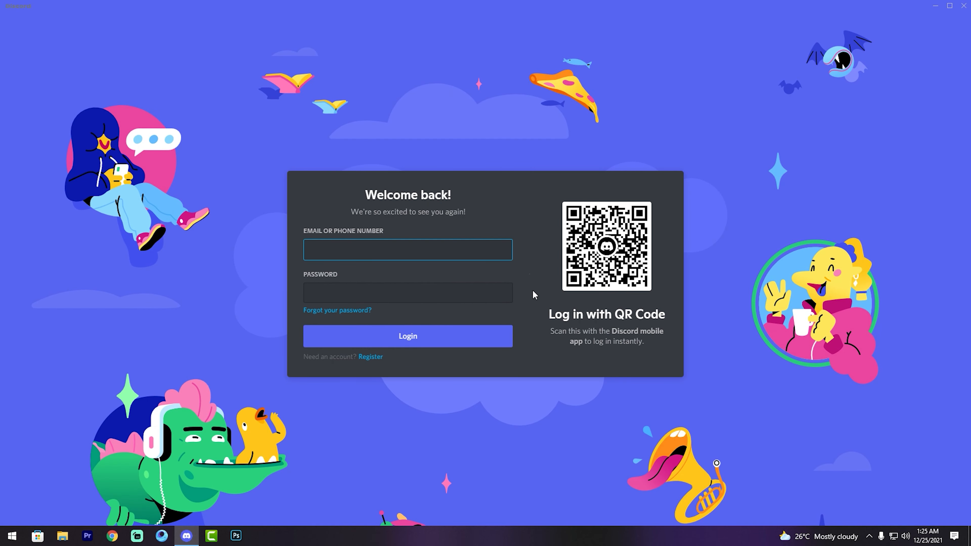
{"action": "mouse_move", "coordinate": [527, 290]}
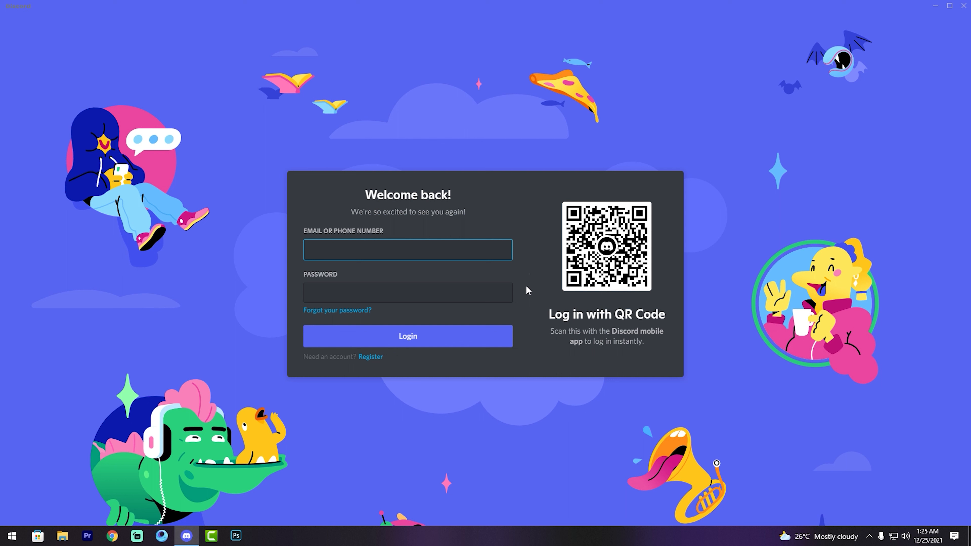
- Sign back in with 'rahat' credentials, reaching the Account Disabled notice
{"action": "type", "text": "rahat"}
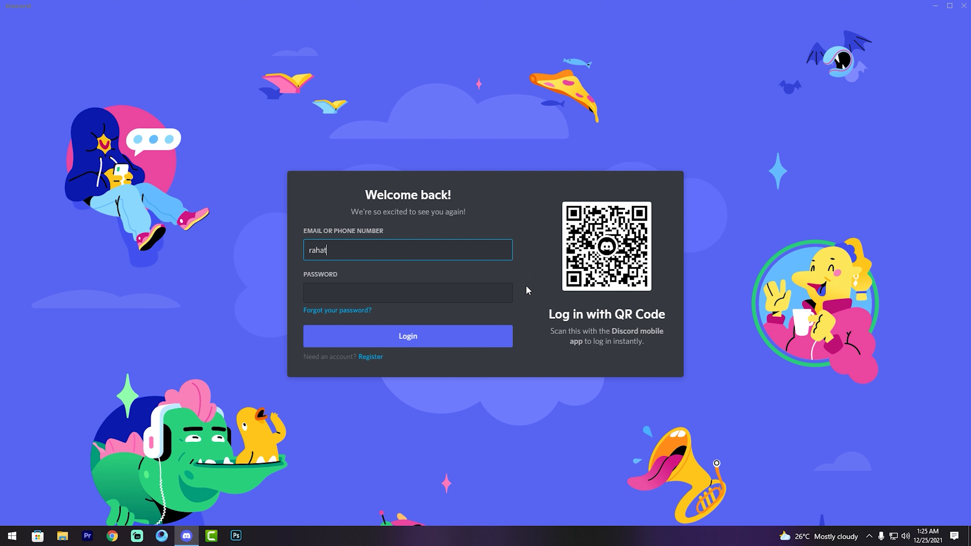
{"action": "left_click", "coordinate": [407, 336]}
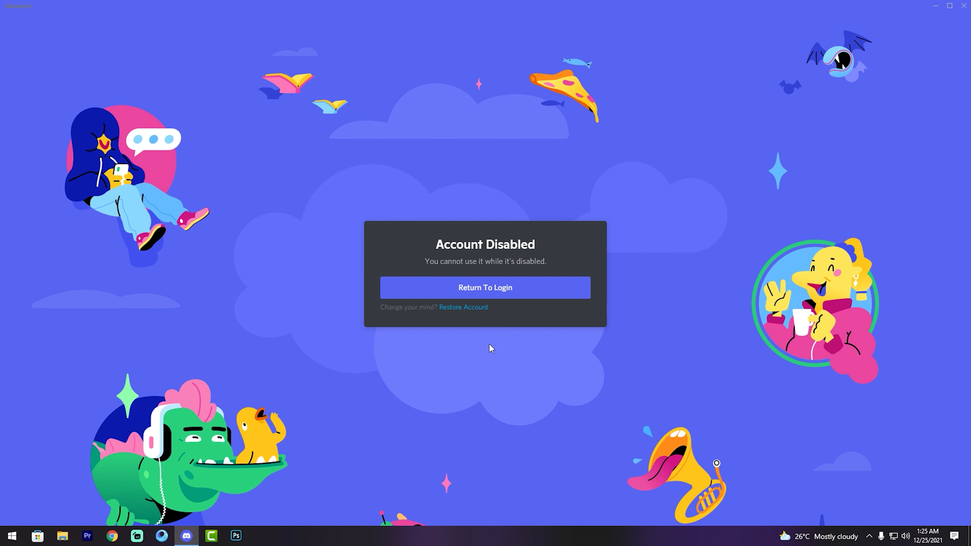
{"action": "mouse_move", "coordinate": [442, 271]}
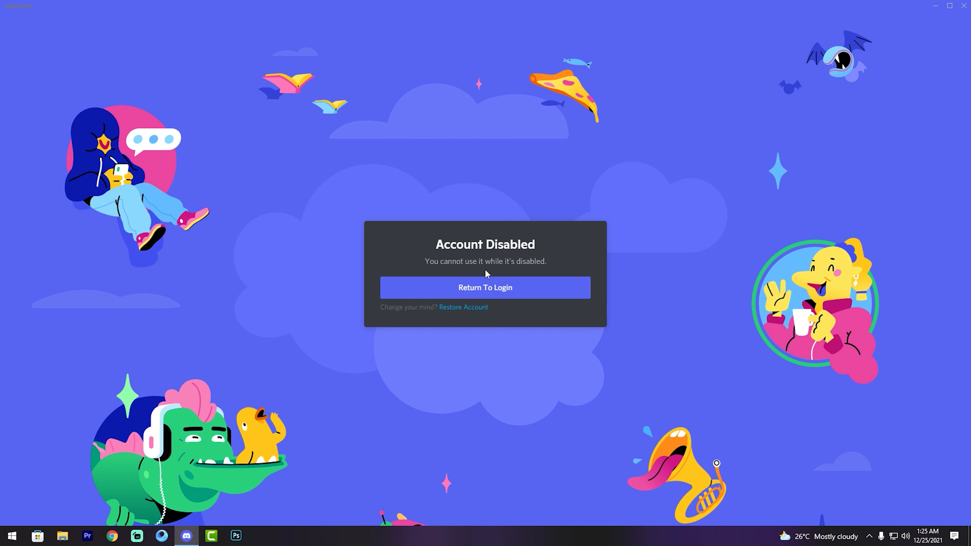
{"action": "mouse_move", "coordinate": [534, 328]}
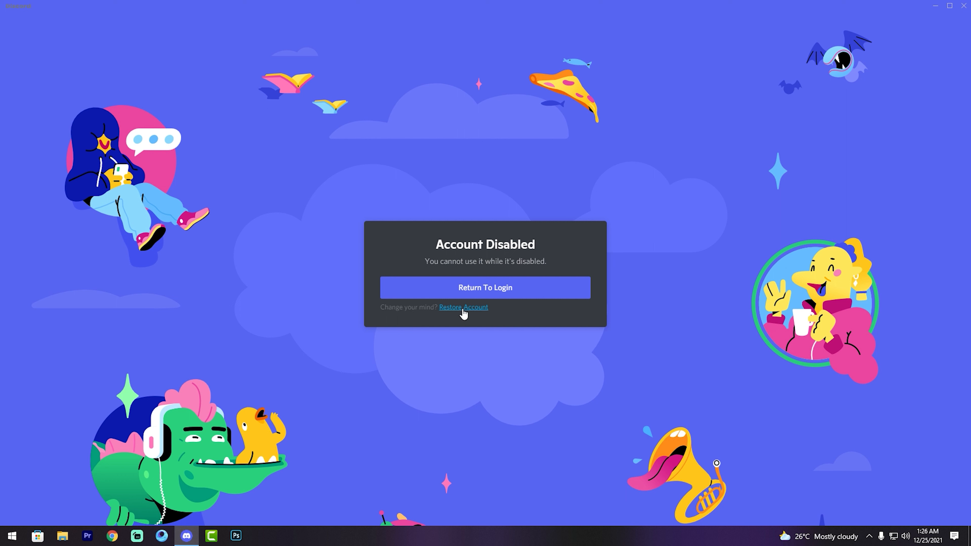
{"action": "mouse_move", "coordinate": [457, 313]}
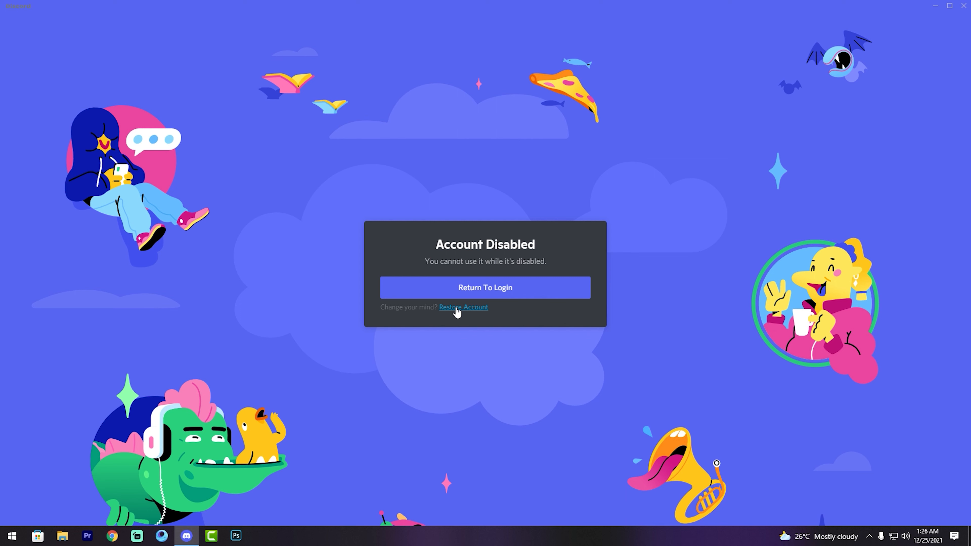
- Use the Restore Account link on the Account Disabled screen to restore the account
{"action": "left_click", "coordinate": [463, 309]}
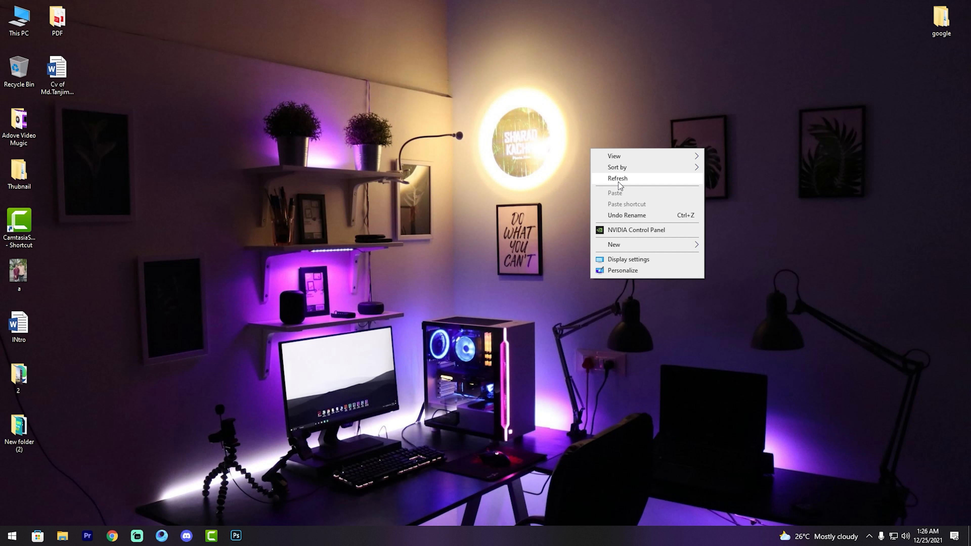
{"action": "left_click", "coordinate": [681, 239]}
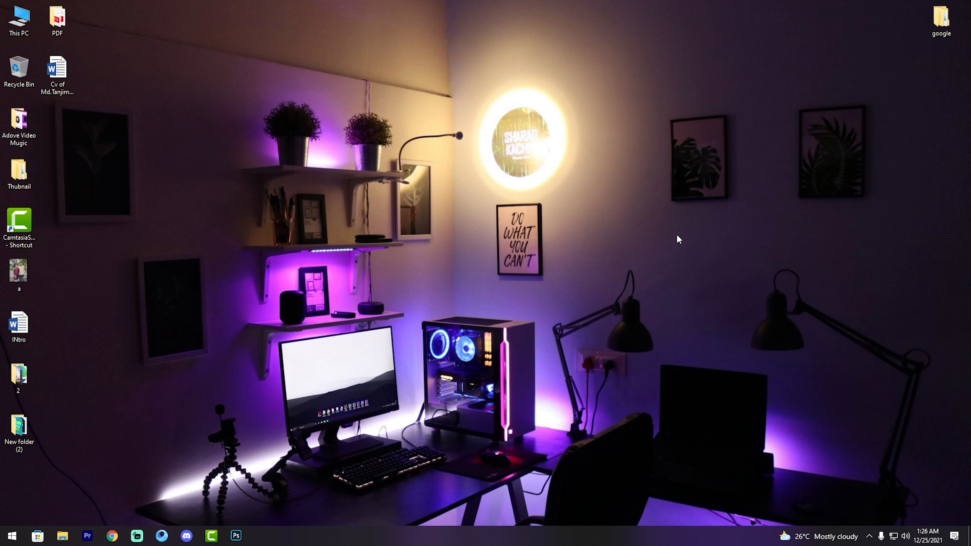
{"action": "mouse_move", "coordinate": [654, 240]}
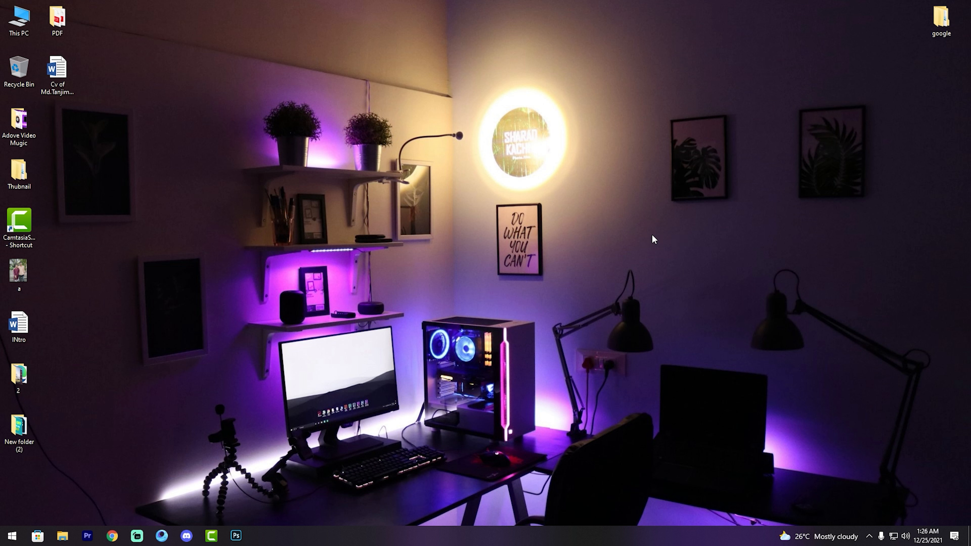